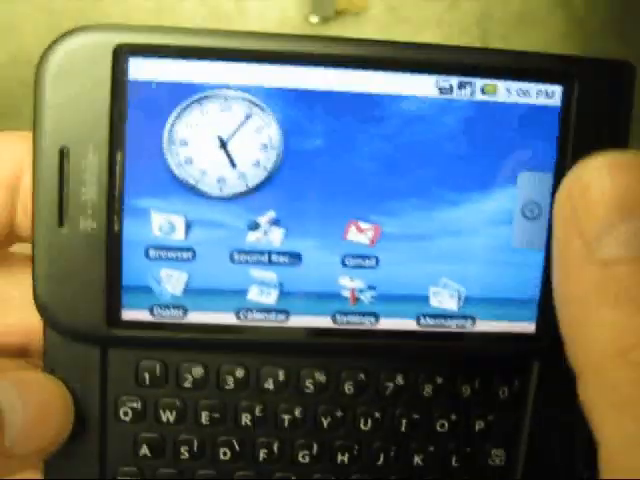
Step: Launch Nesemu from the home screen so the installed games list appears
click(520, 204)
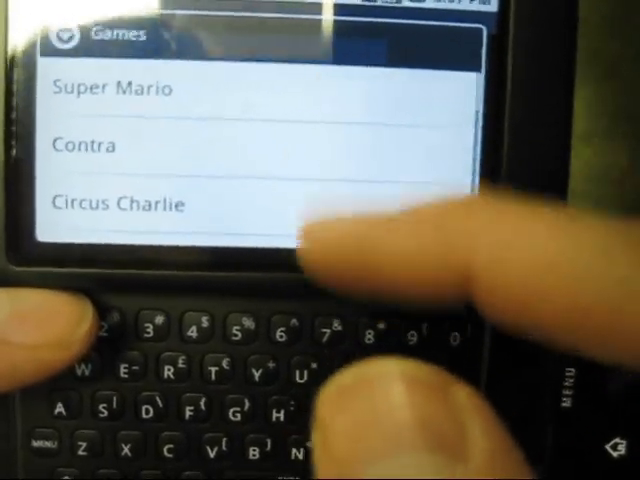
Step: Scroll through the games list and start Super Mario
scroll(down, 3)
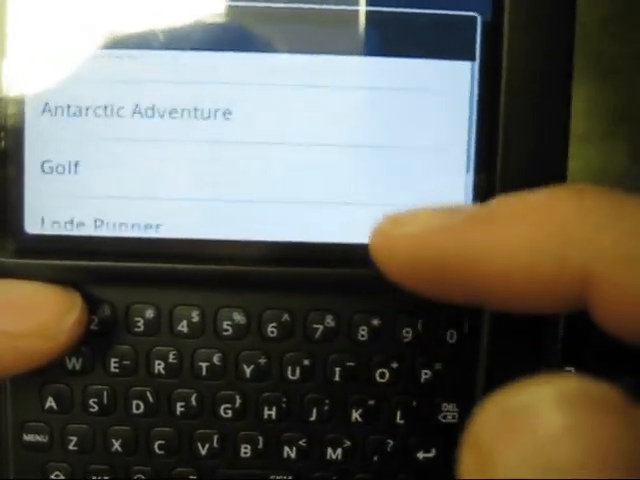
scroll(down, 3)
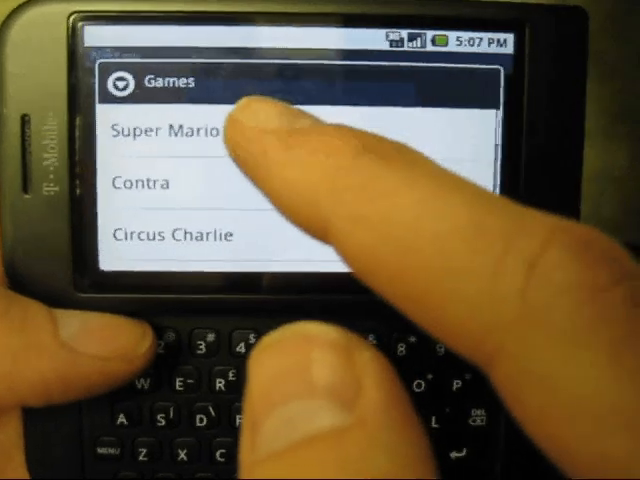
click(170, 132)
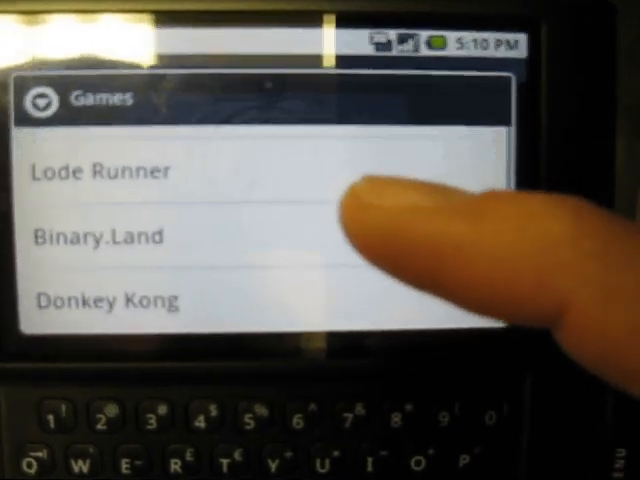
Step: Scroll further down the games list and start Donkey Kong to reach its title screen
scroll(down, 3)
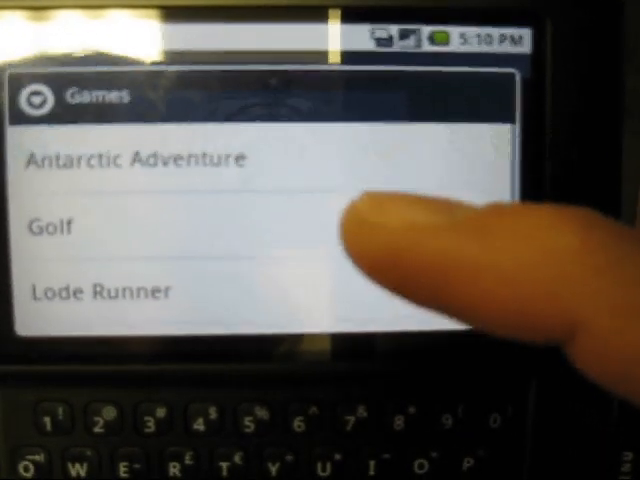
click(136, 160)
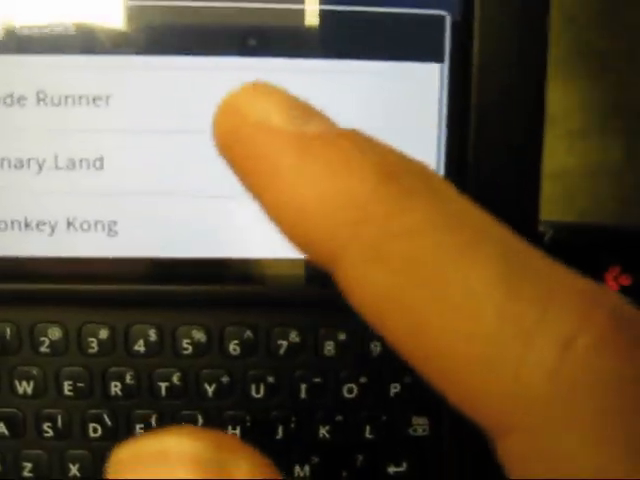
click(60, 222)
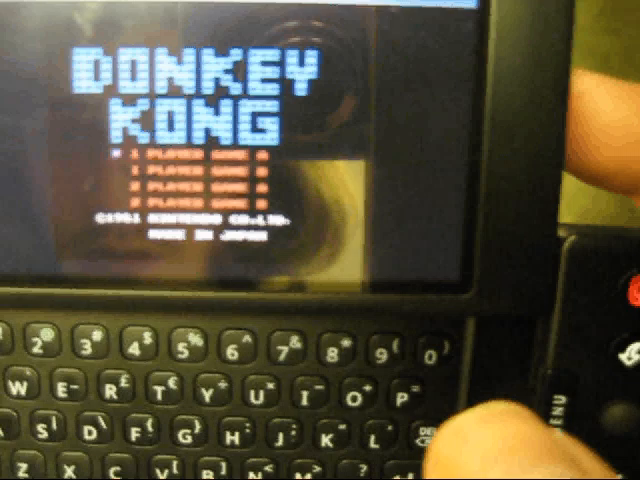